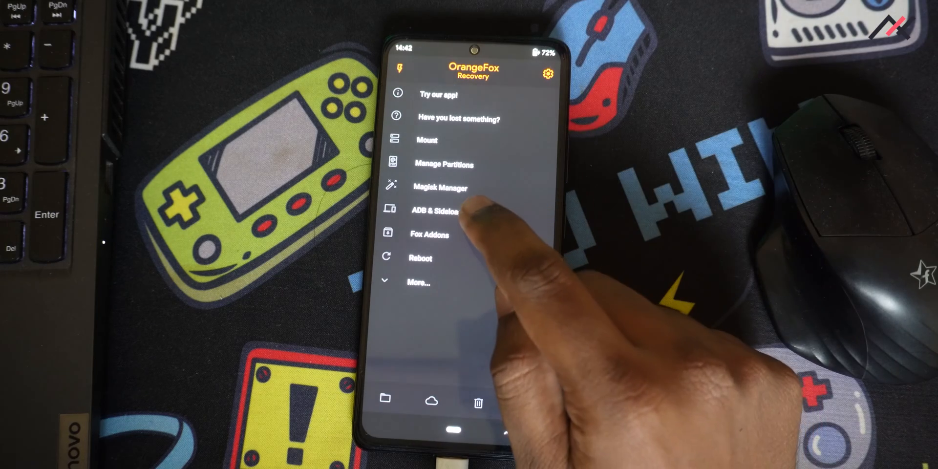
Step: Enter ADB & Sideload mode in OrangeFox Recovery to receive a ROM
{"action": "left_click", "coordinate": [442, 211]}
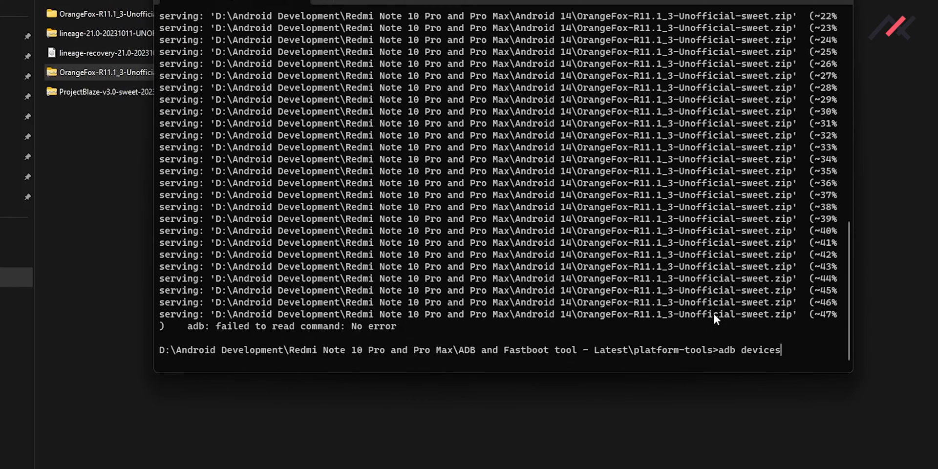
Step: Verify the phone via adb devices and compose 'adb sideload' with the ProjectBlaze GAPPS zip path
{"action": "key", "text": "Return"}
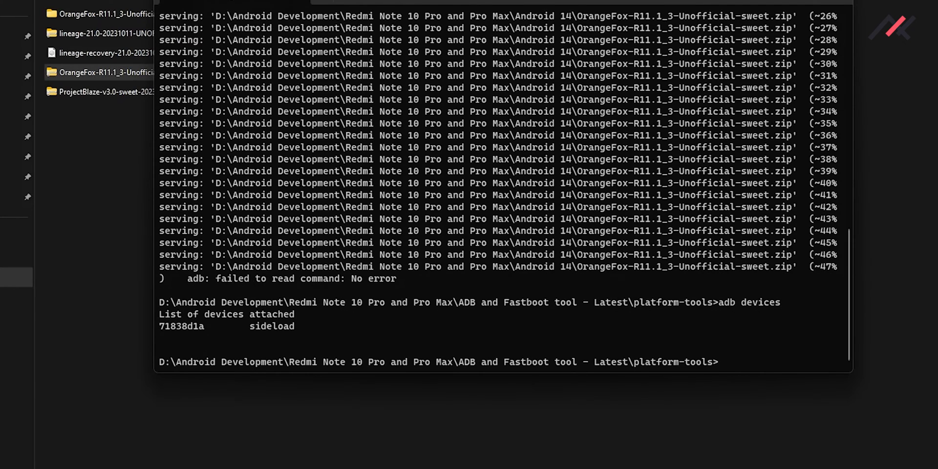
{"action": "type", "text": "adb"}
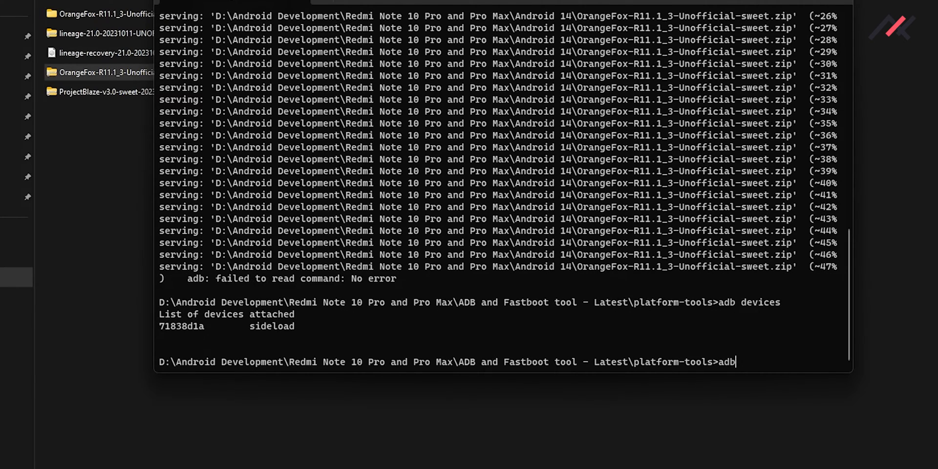
{"action": "type", "text": "sideload"}
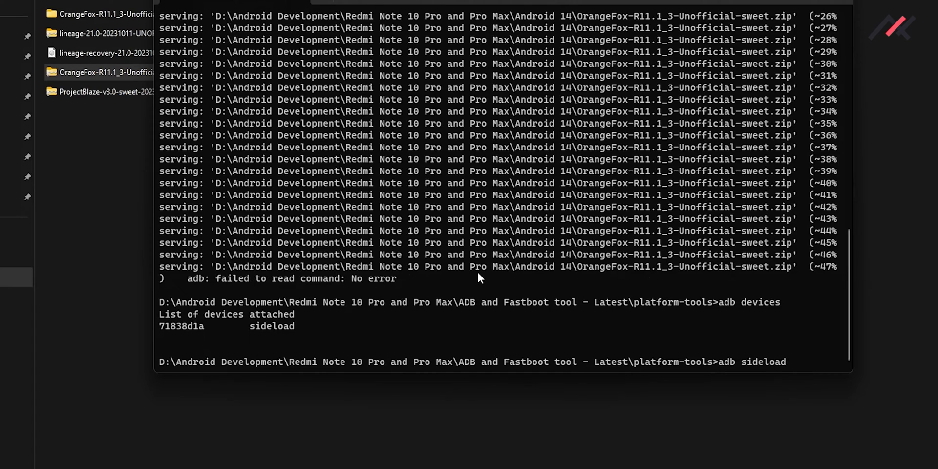
{"action": "mouse_move", "coordinate": [781, 357]}
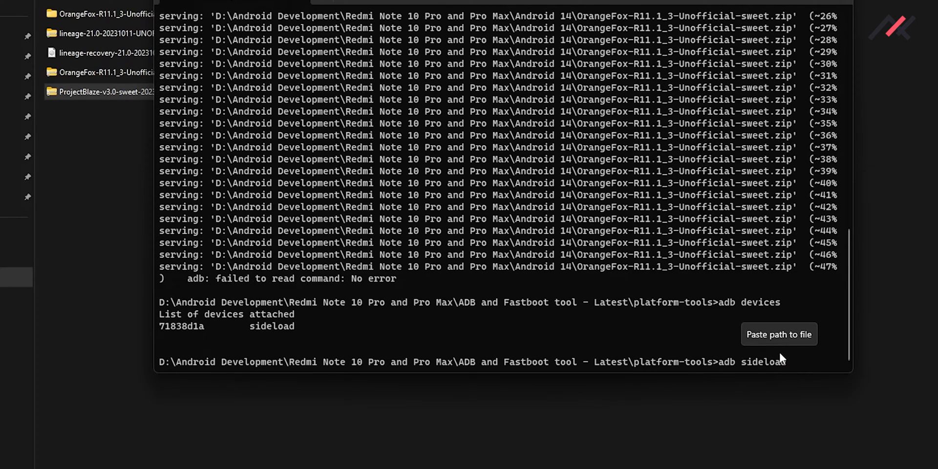
{"action": "left_click", "coordinate": [779, 334]}
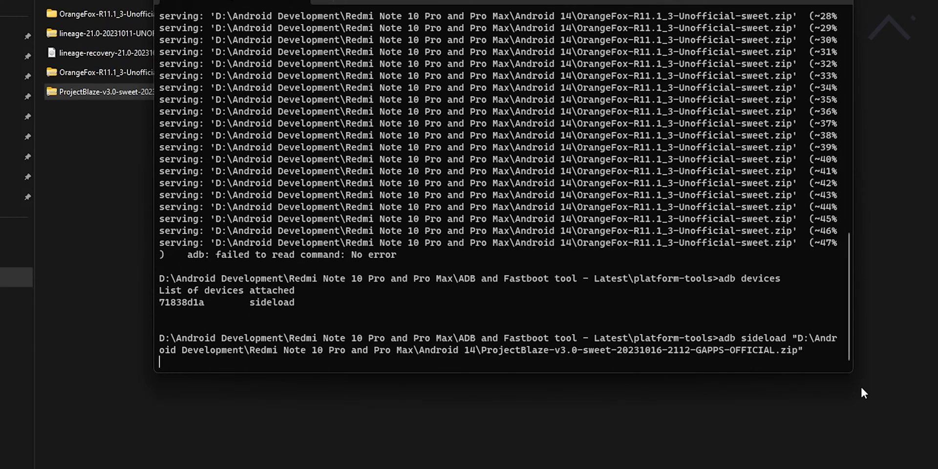